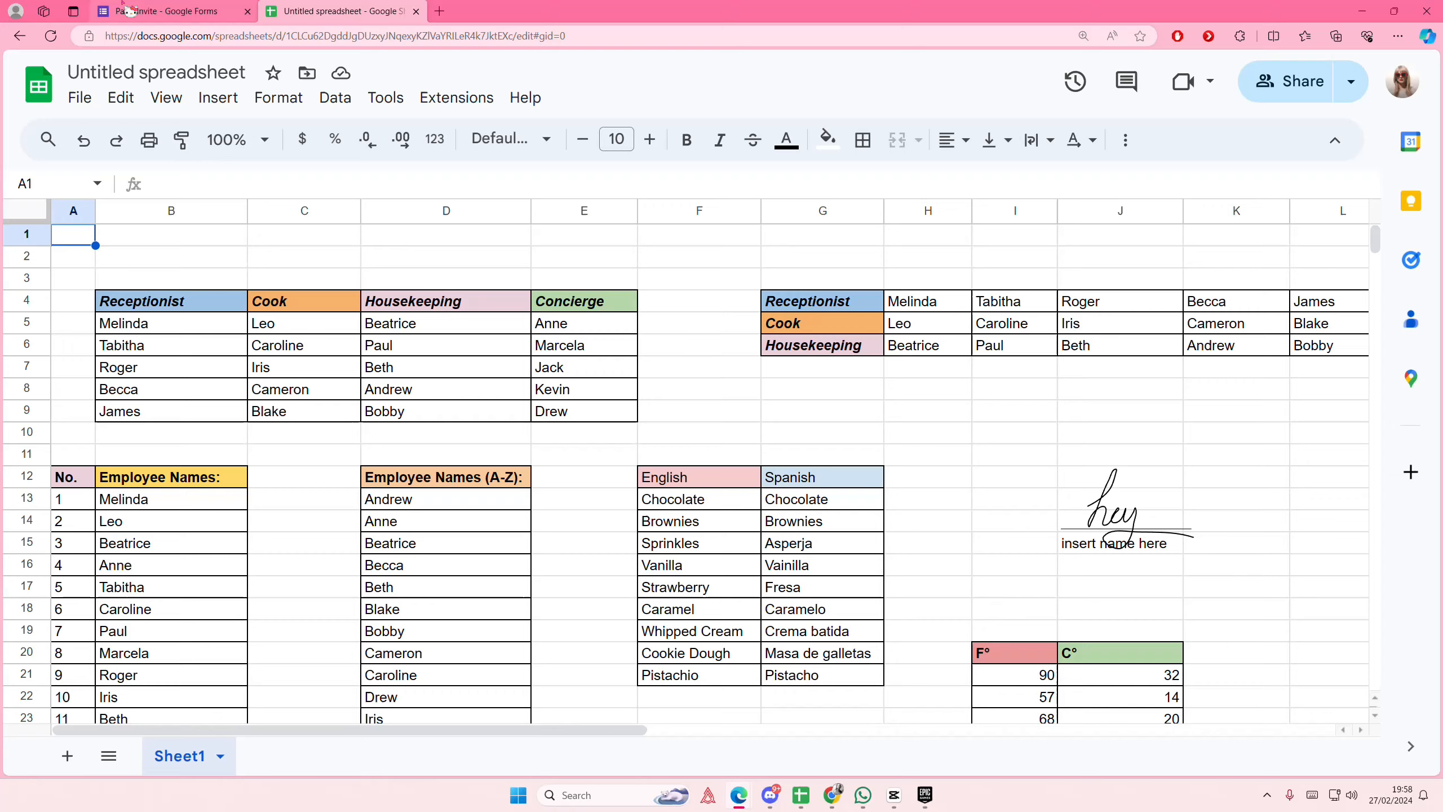
Step: Bring up the Party Invite form at its 'What is your name?' question
{"action": "left_click", "coordinate": [166, 11]}
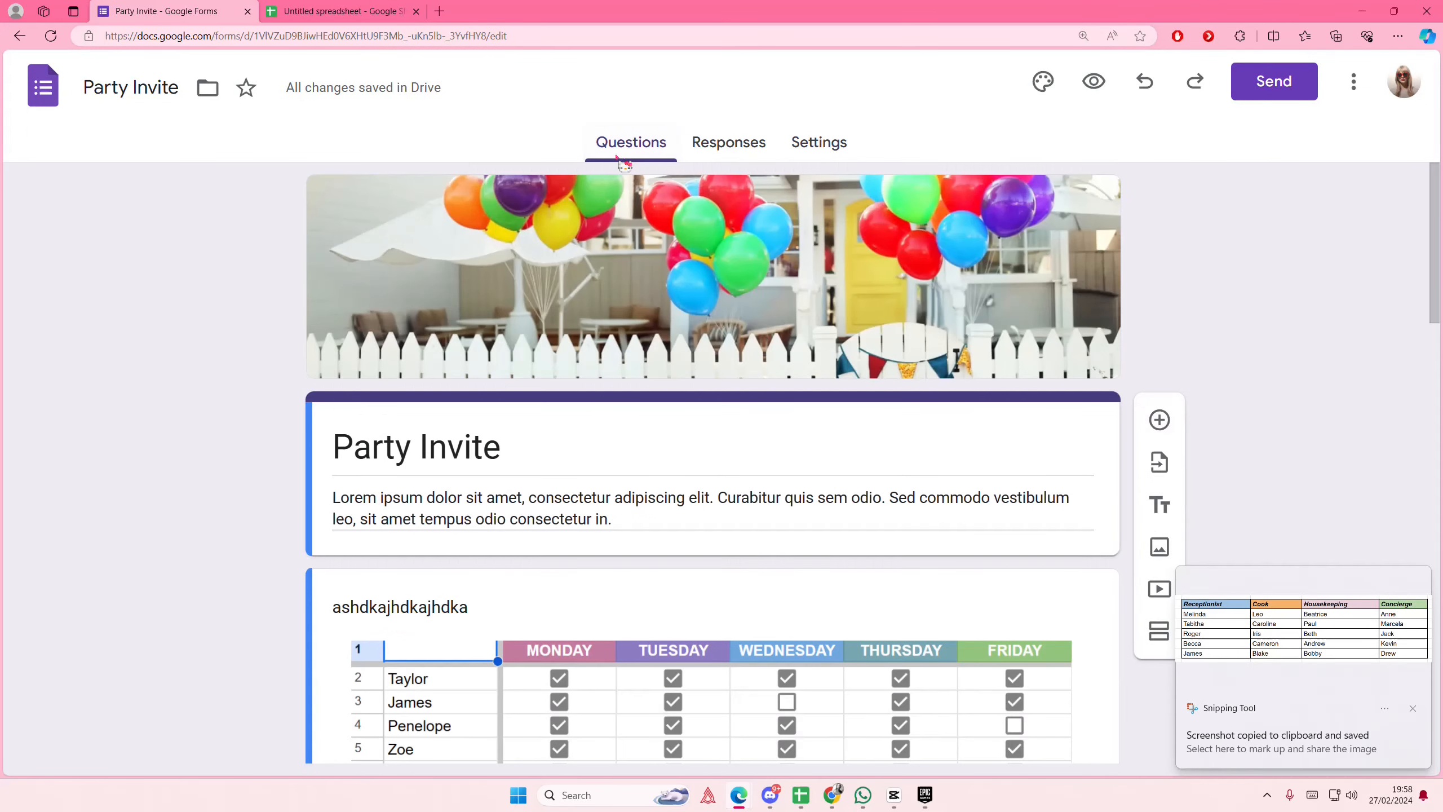
{"action": "scroll", "scroll_direction": "down", "scroll_amount": 3}
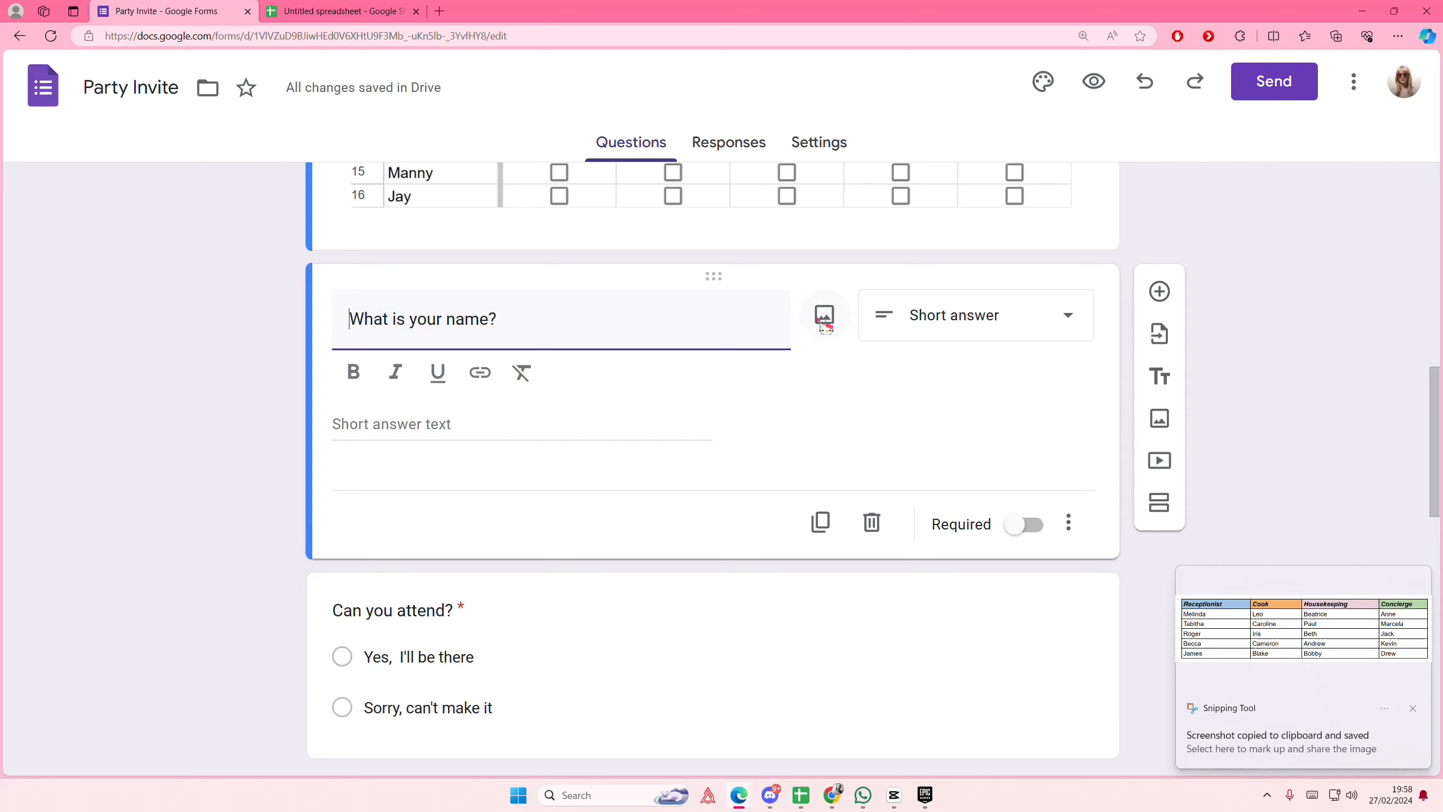
{"action": "left_click", "coordinate": [824, 315]}
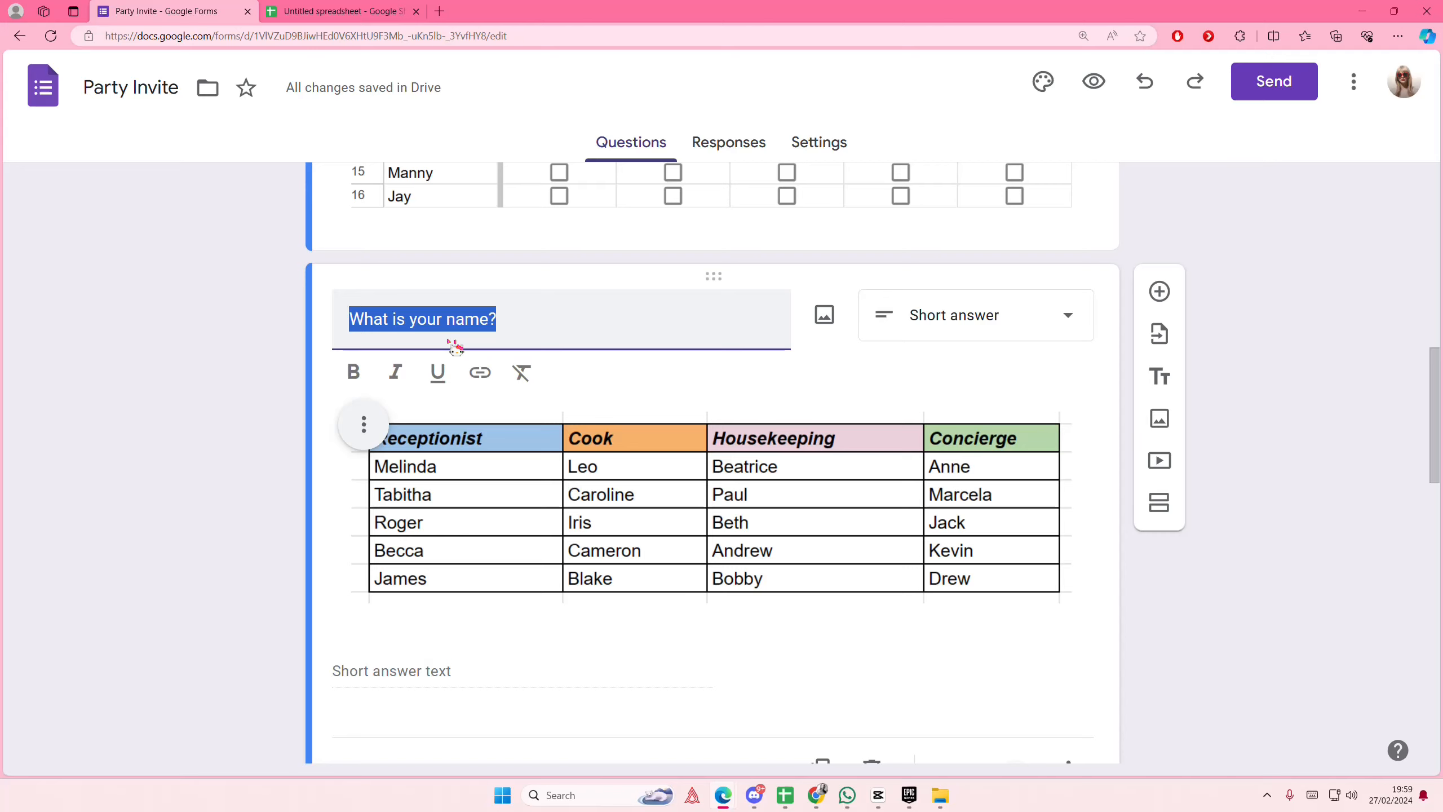
{"action": "mouse_move", "coordinate": [1249, 694]}
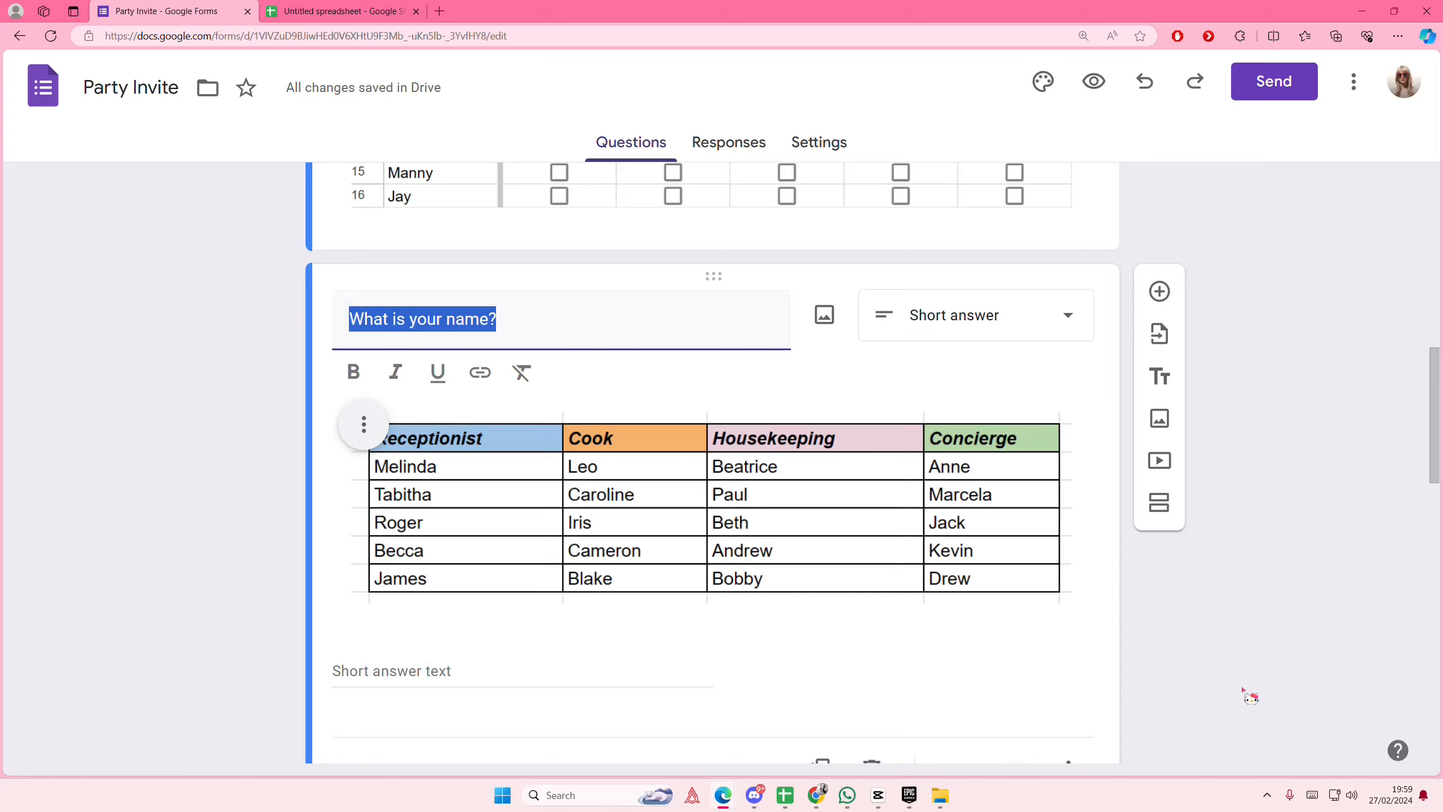